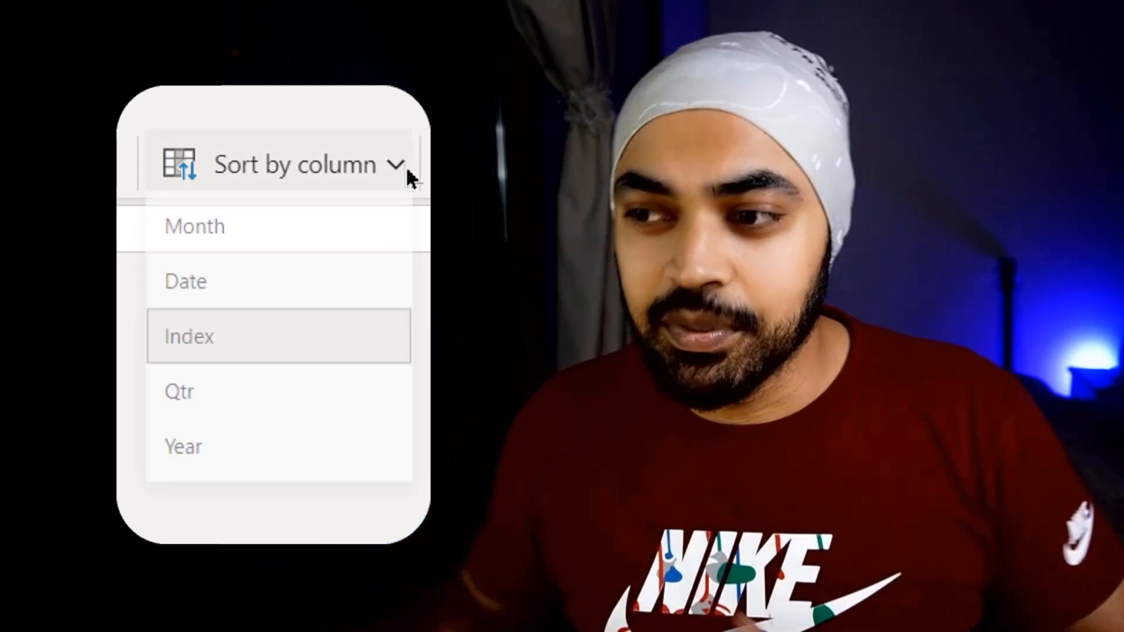
# Step: Show the Calendar table in Data view with its Date, Month and MonthPQ columns
pyautogui.click(187, 336)
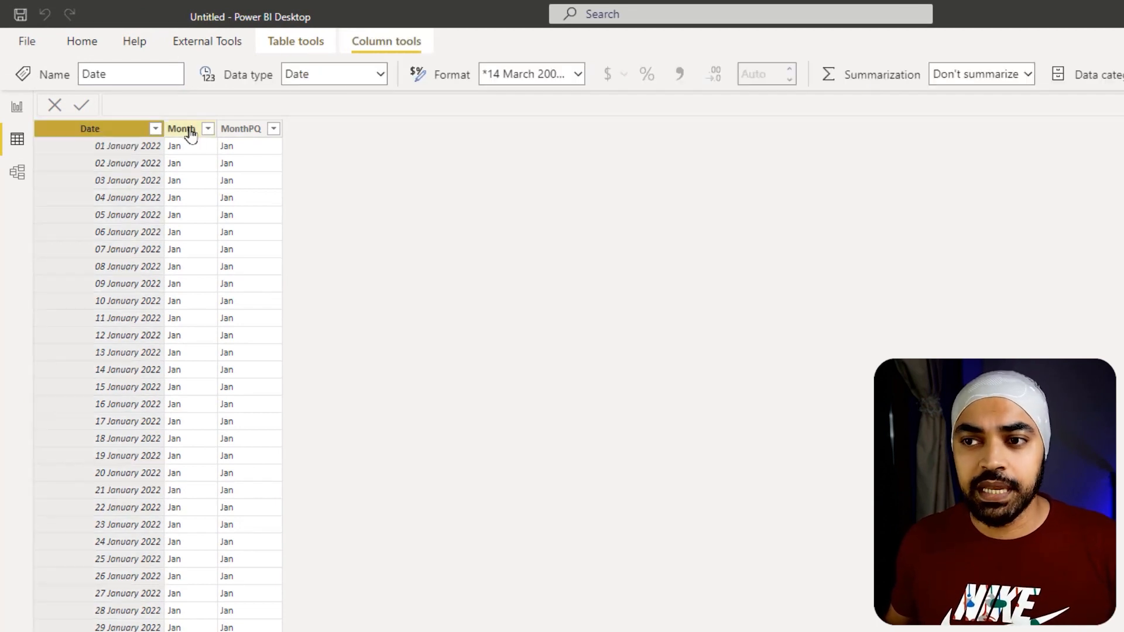
# Step: Reveal the Month column's formula FORMAT('Calendar'[Date], "mmm") in the expanded formula bar
pyautogui.click(181, 129)
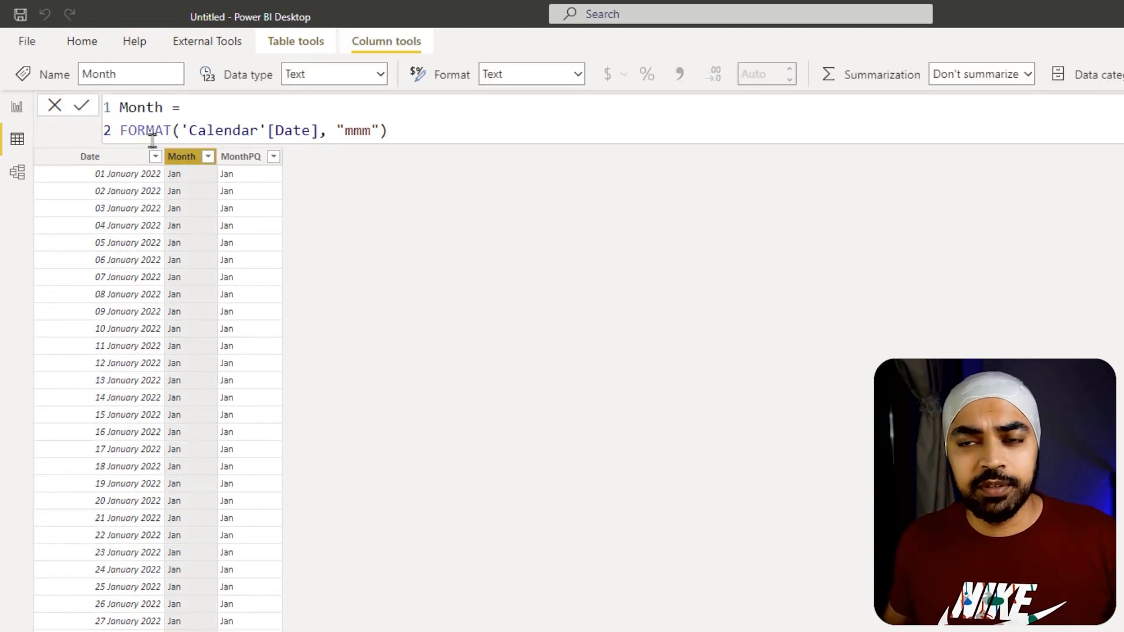
pyautogui.doubleClick(355, 130)
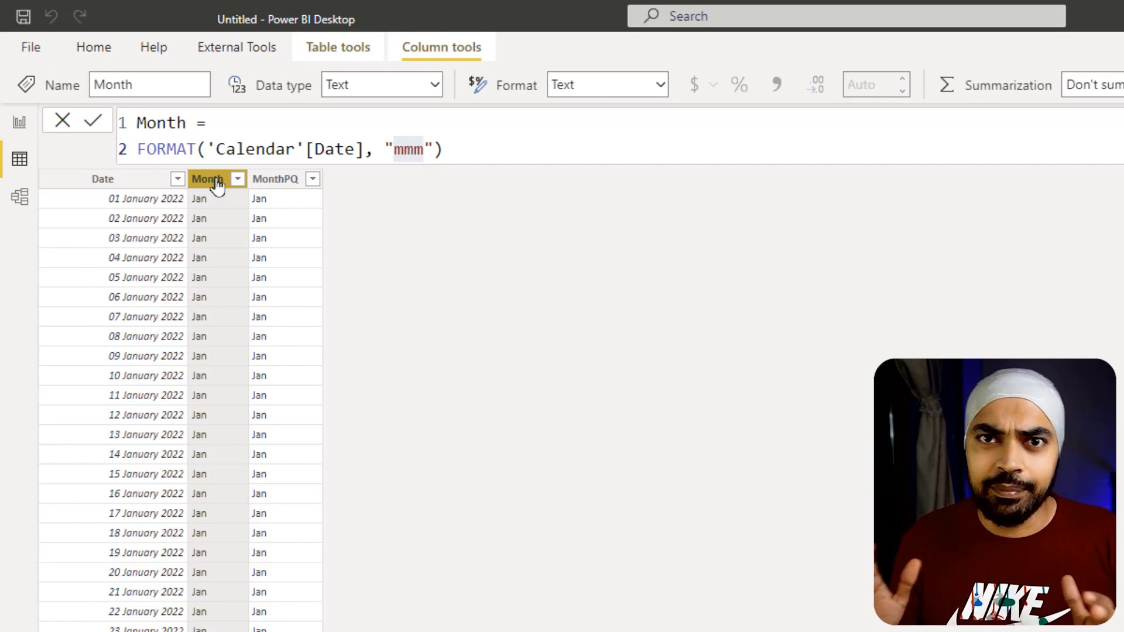
pyautogui.moveTo(634, 174)
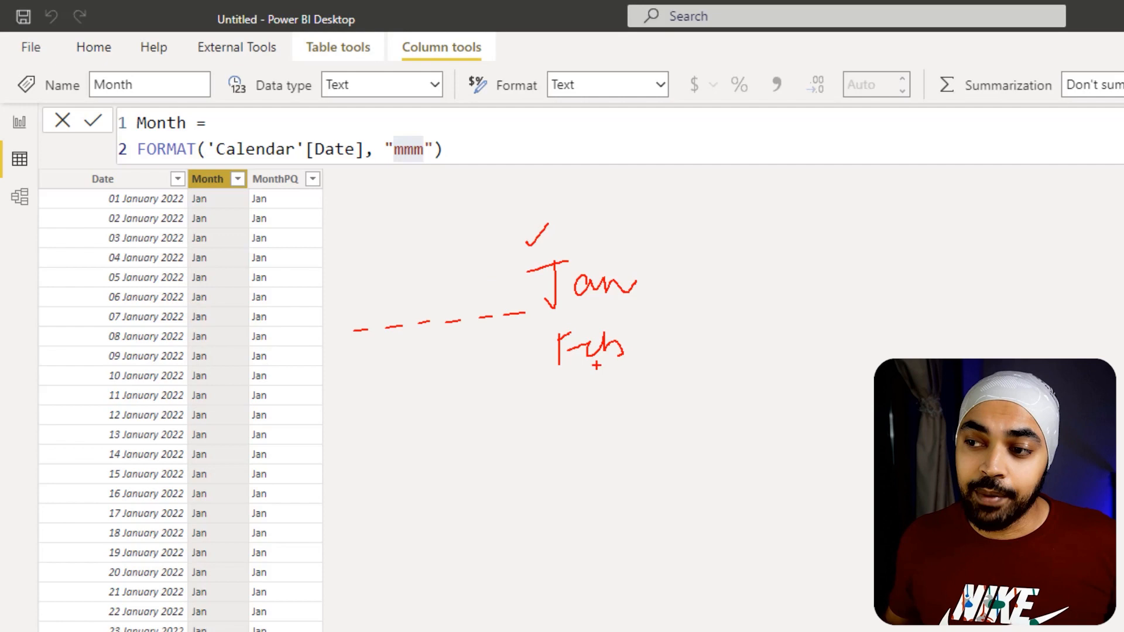
pyautogui.moveTo(376, 379); pyautogui.dragTo(487, 372)
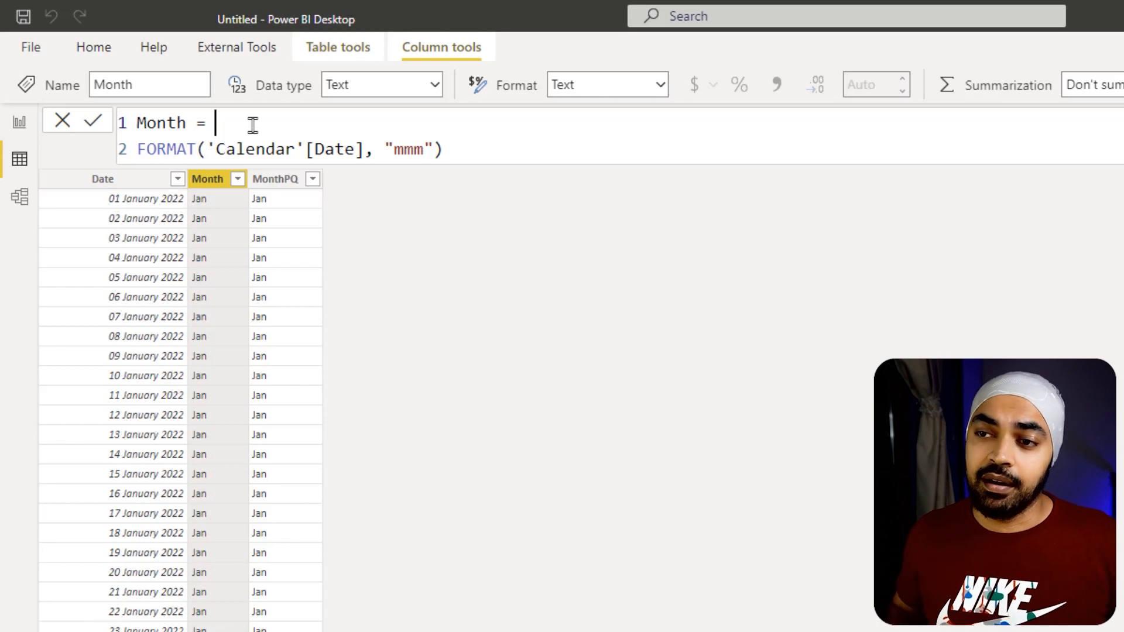
# Step: Prefix the FORMAT expression with REPT(UNICHAR(8203), 12-MONTH('Calendar'[Date])) & in the Month formula
pyautogui.write("REPT(UNICHAR(8203), 12-MONTH('Calendar'[Date])) &")
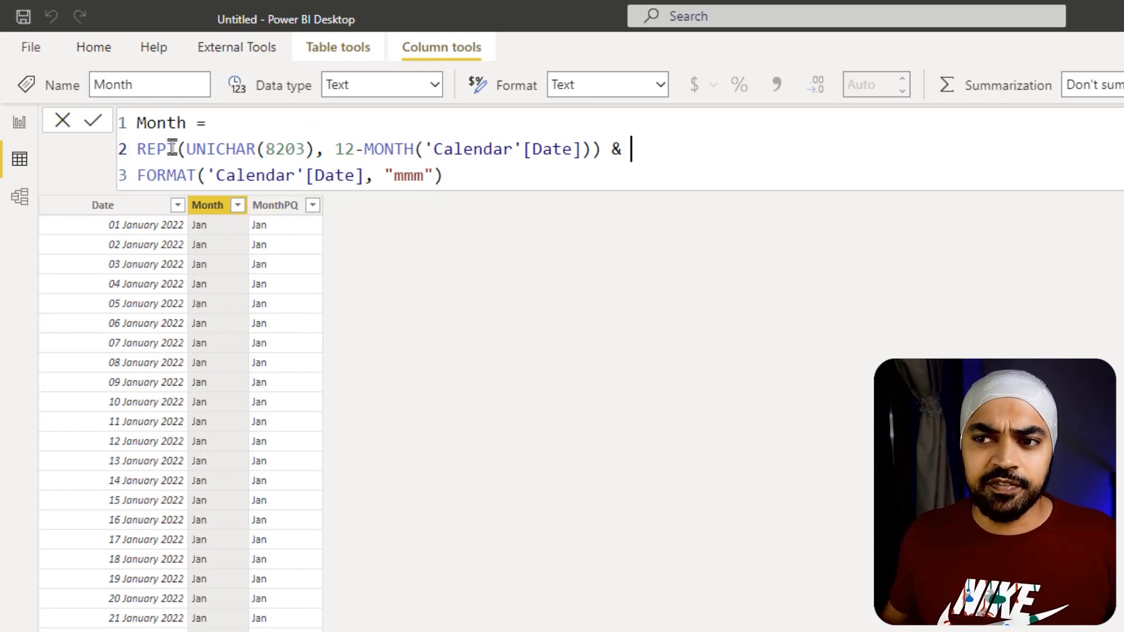
pyautogui.moveTo(185, 149); pyautogui.dragTo(318, 148)
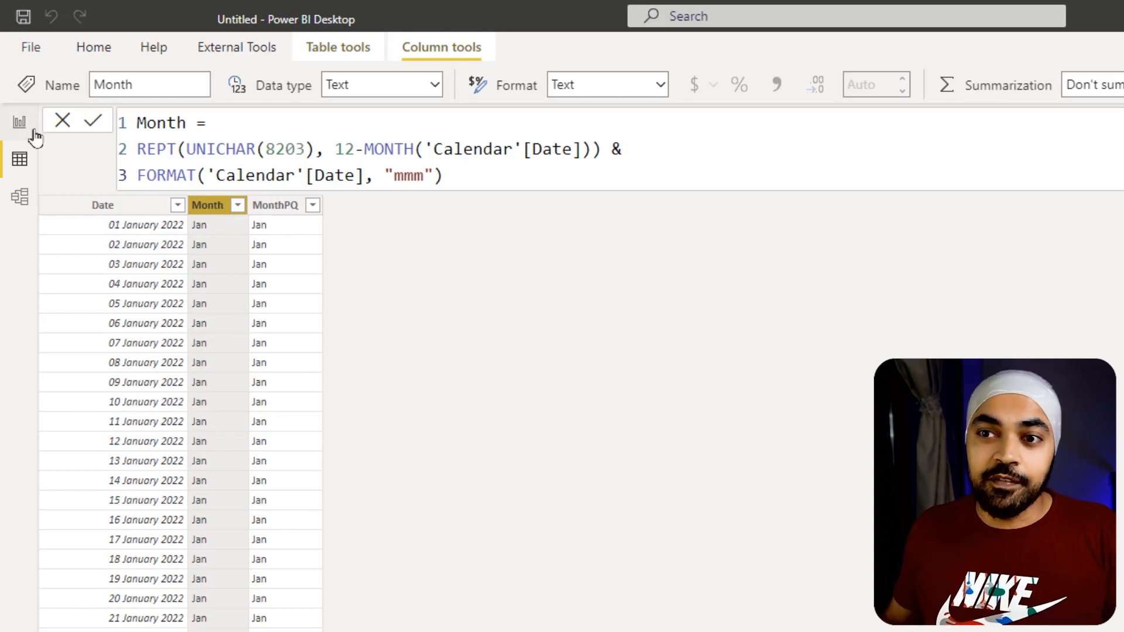
# Step: Commit the revised Month formula so the column recalculates
pyautogui.click(19, 114)
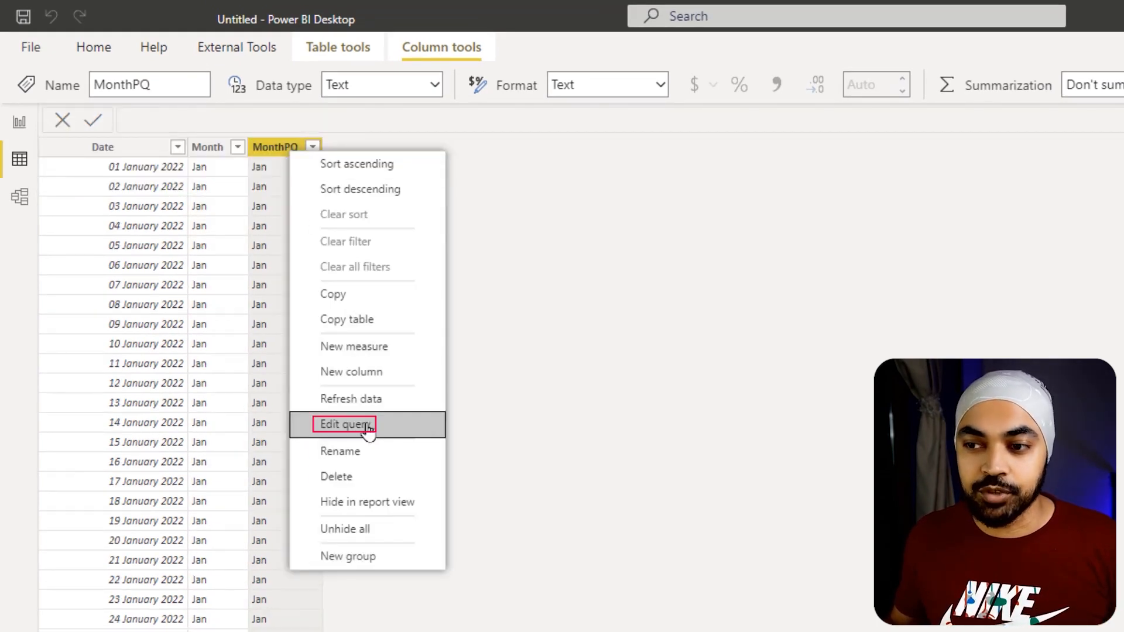
# Step: Edit the Calendar query and confirm its Added Custom step's Text.Repeat zero-width-space formula for MonthPQ unchanged
pyautogui.click(344, 423)
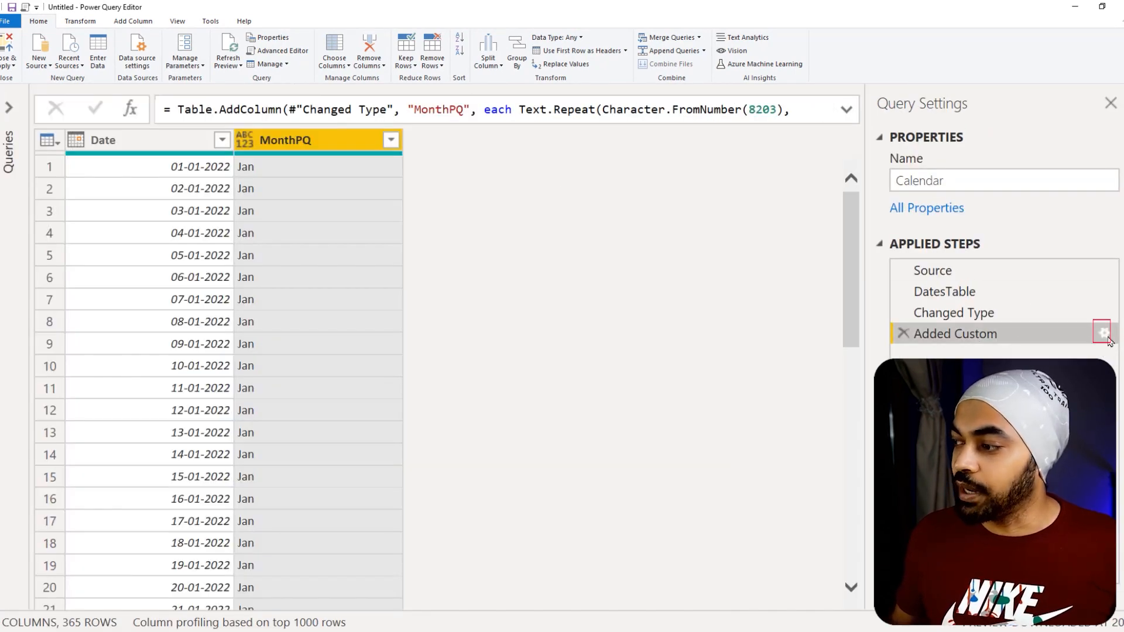
pyautogui.click(1102, 333)
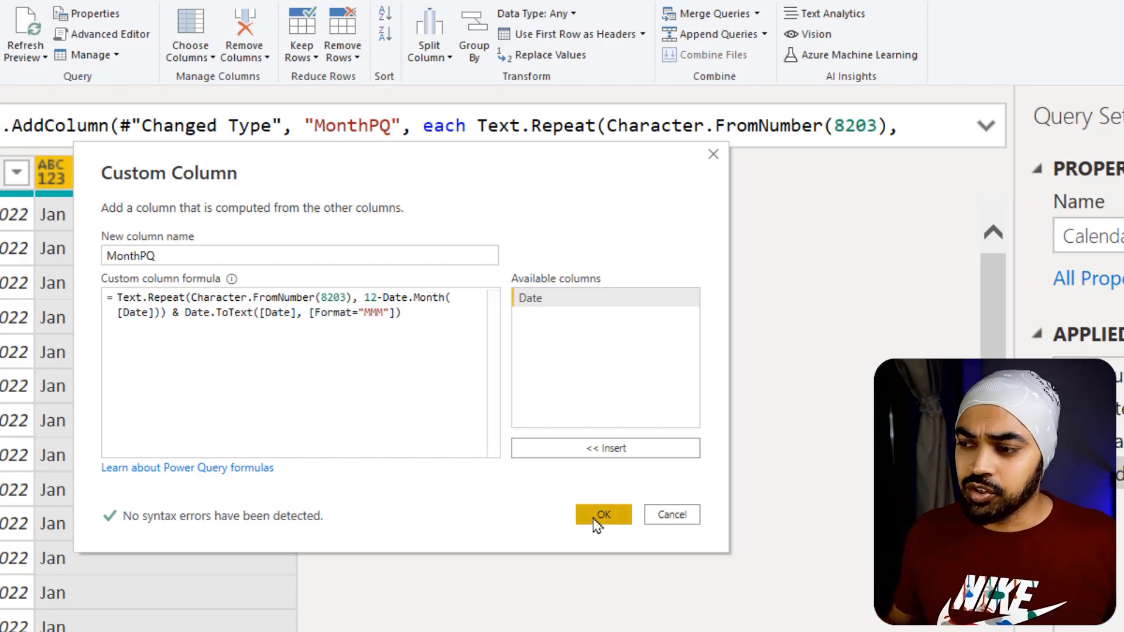
pyautogui.click(603, 515)
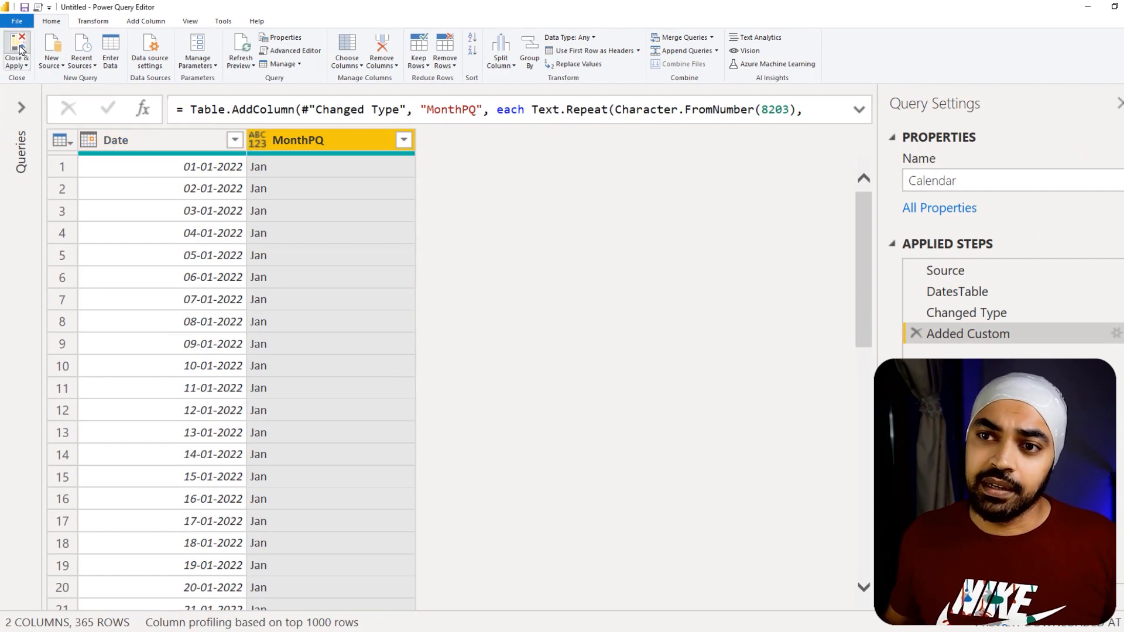
# Step: Close & Apply the query so the report table lists Jan–Dec in order totalling 1740
pyautogui.click(15, 51)
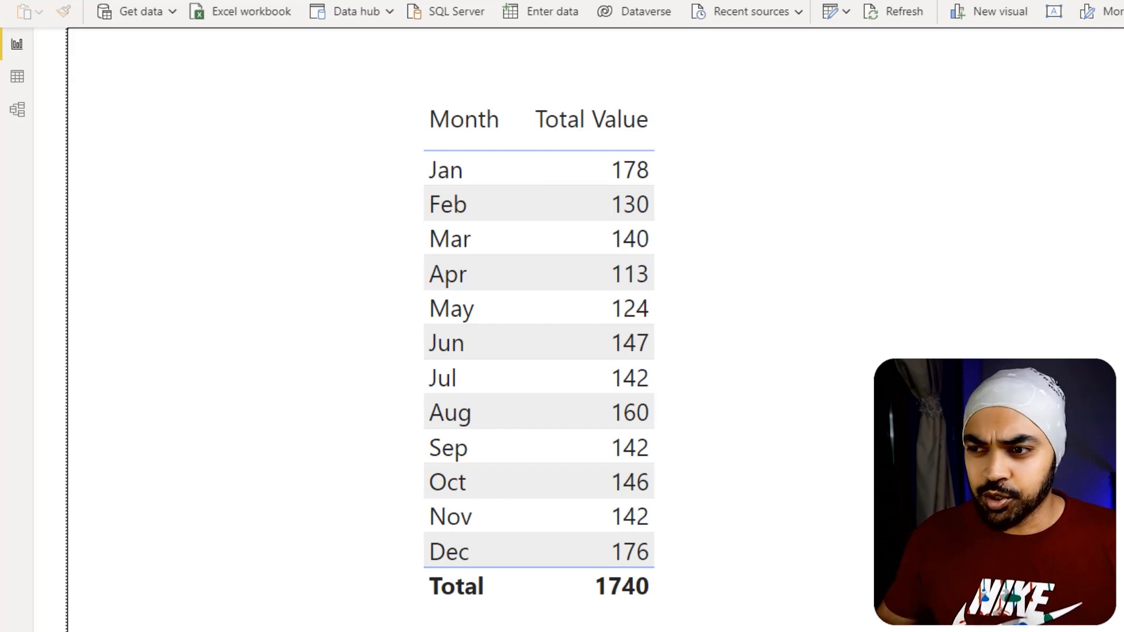
pyautogui.moveTo(892, 187)
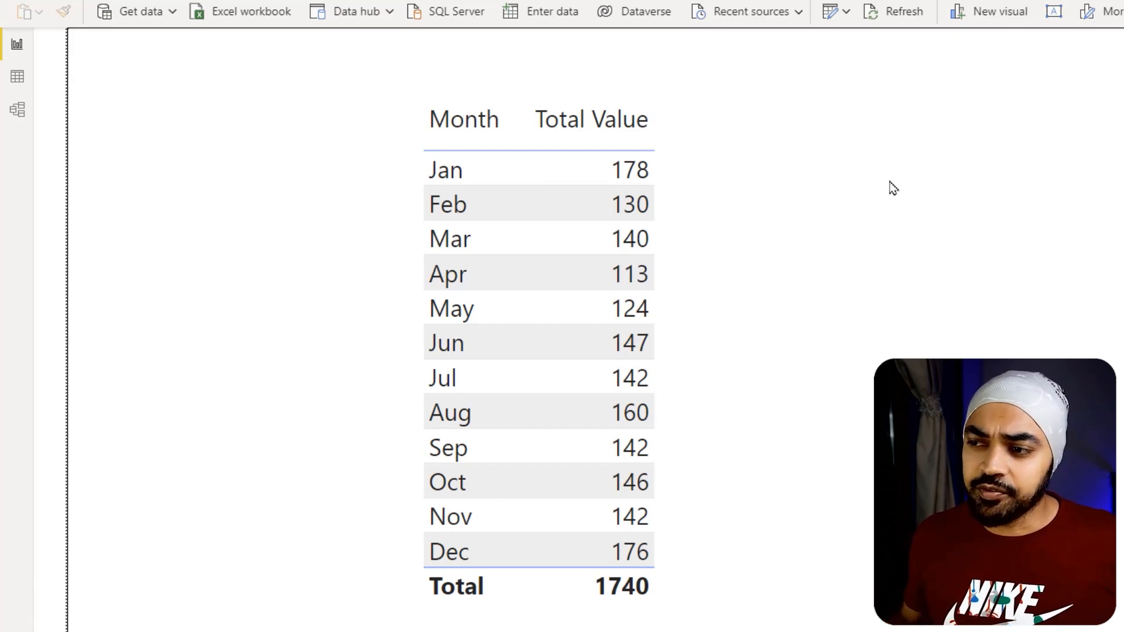